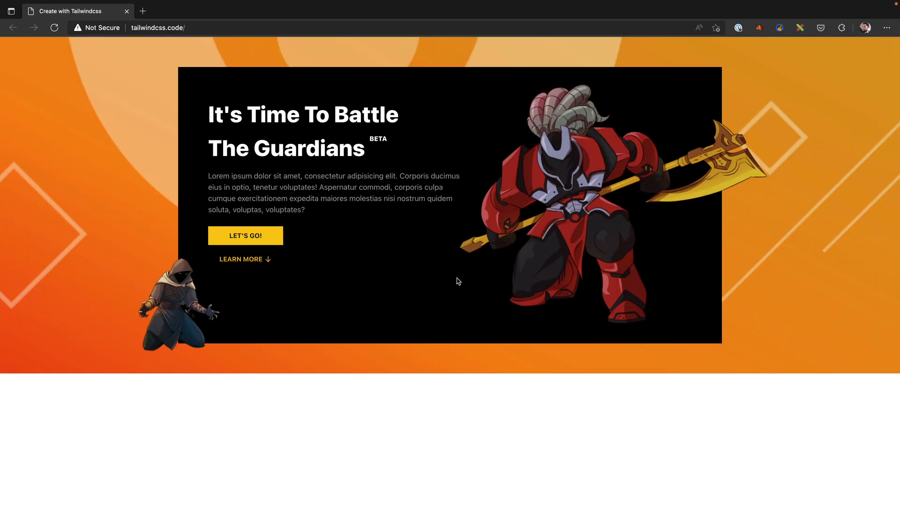
{"action": "mouse_move", "coordinate": [298, 258]}
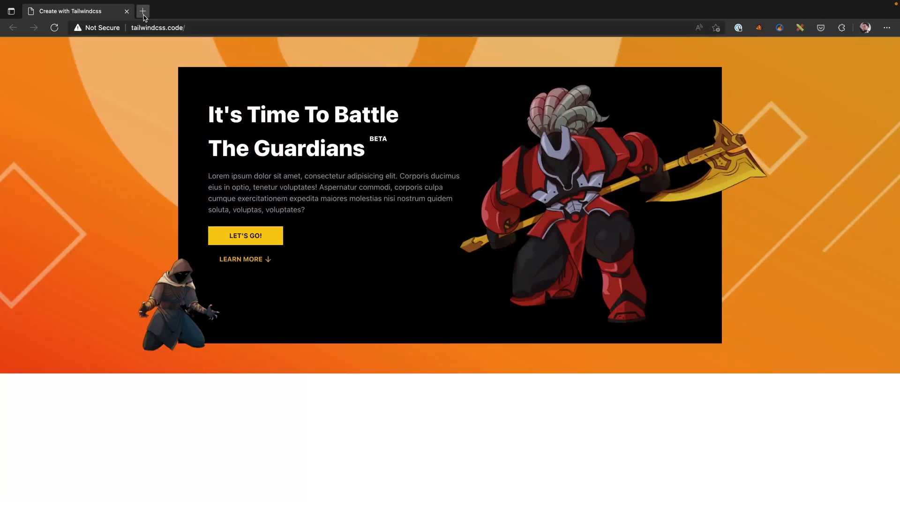
Step: Browse the Heroicons site in a new tab with the icon list filtered to 'arrow'
{"action": "left_click", "coordinate": [143, 12]}
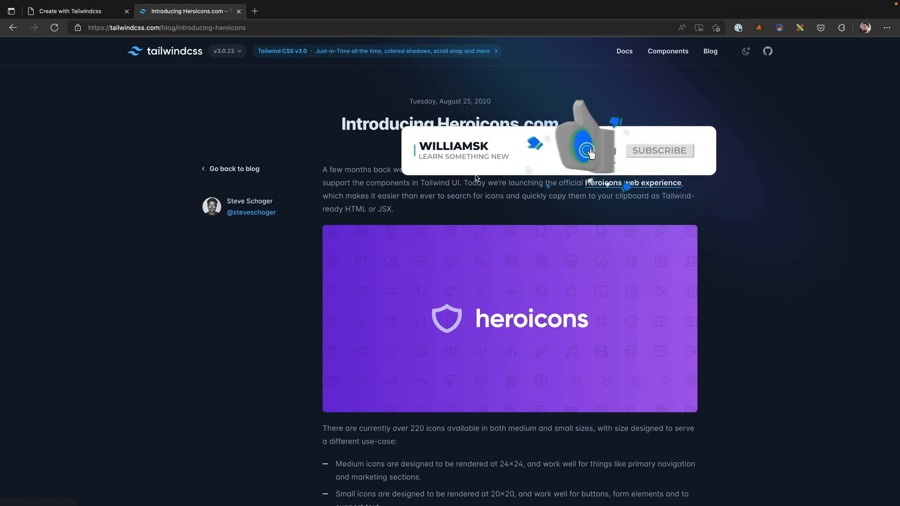
{"action": "left_click", "coordinate": [633, 183]}
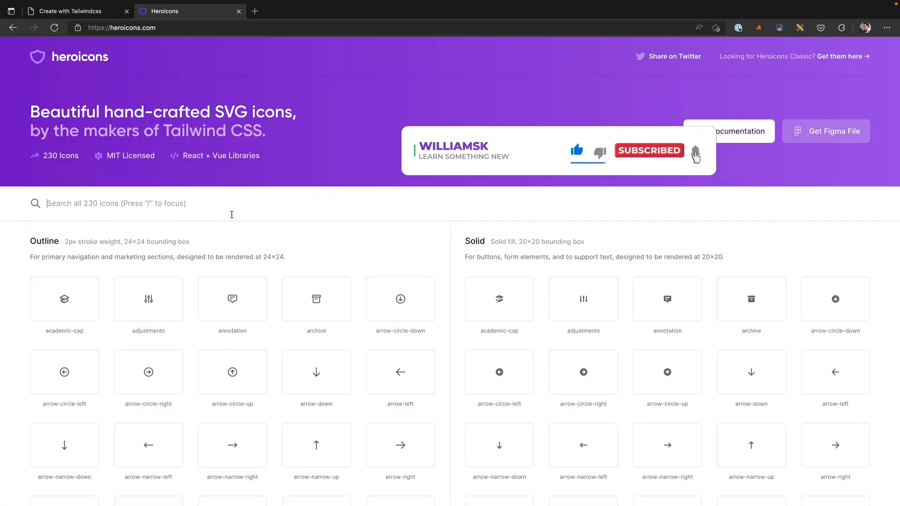
{"action": "type", "text": "arrow"}
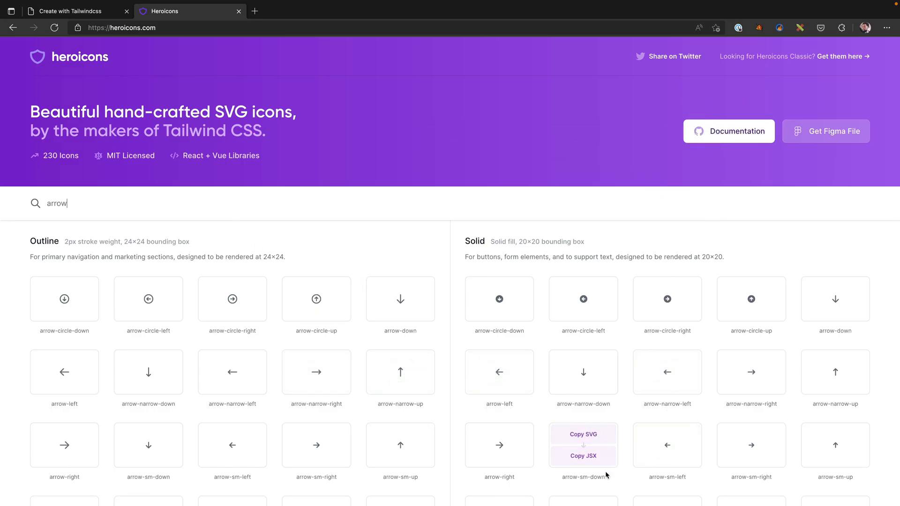
{"action": "mouse_move", "coordinate": [583, 433]}
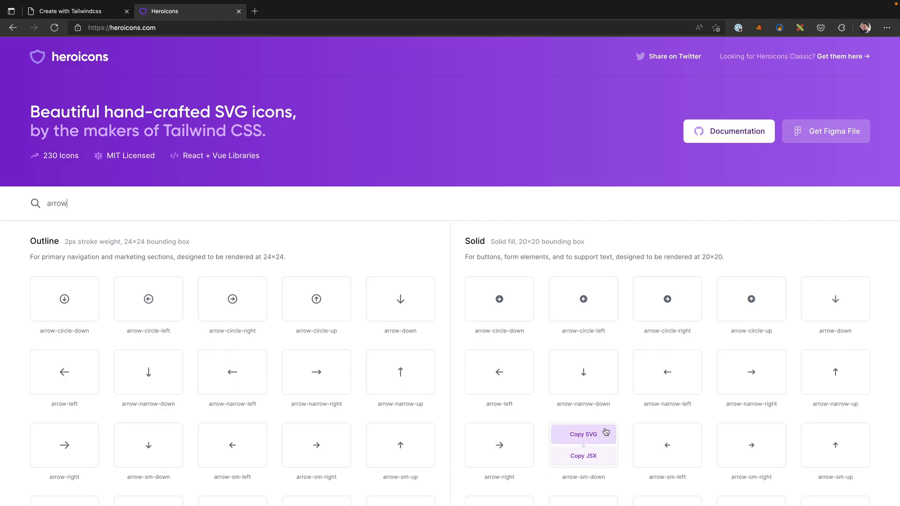
{"action": "scroll", "scroll_direction": "down", "scroll_amount": 3}
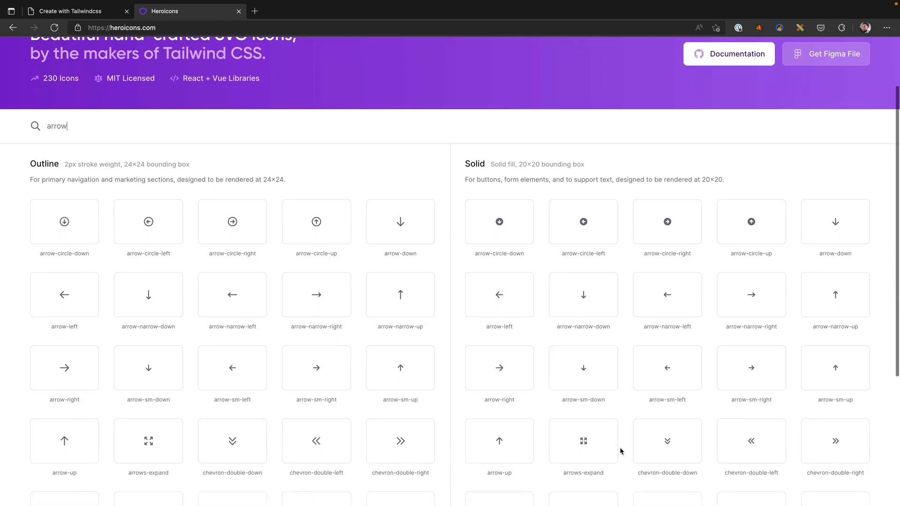
{"action": "scroll", "scroll_direction": "down", "scroll_amount": 3}
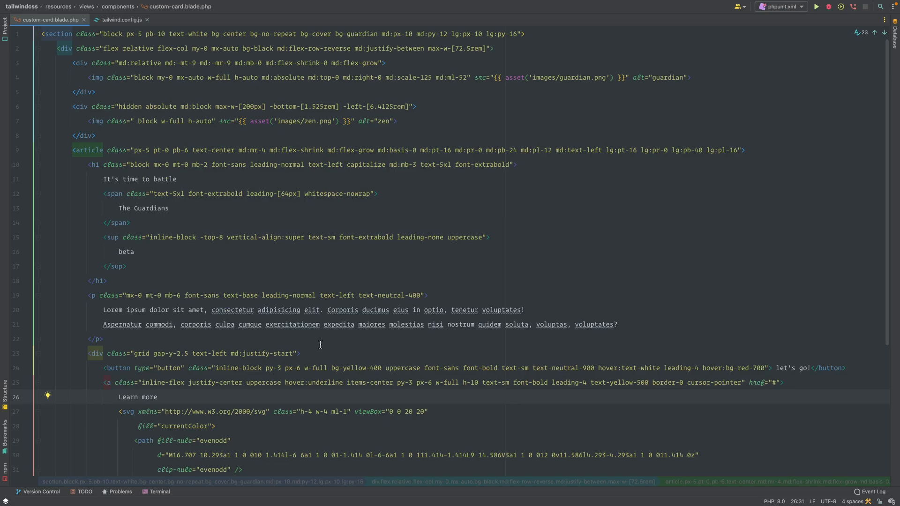
{"action": "left_click", "coordinate": [159, 396]}
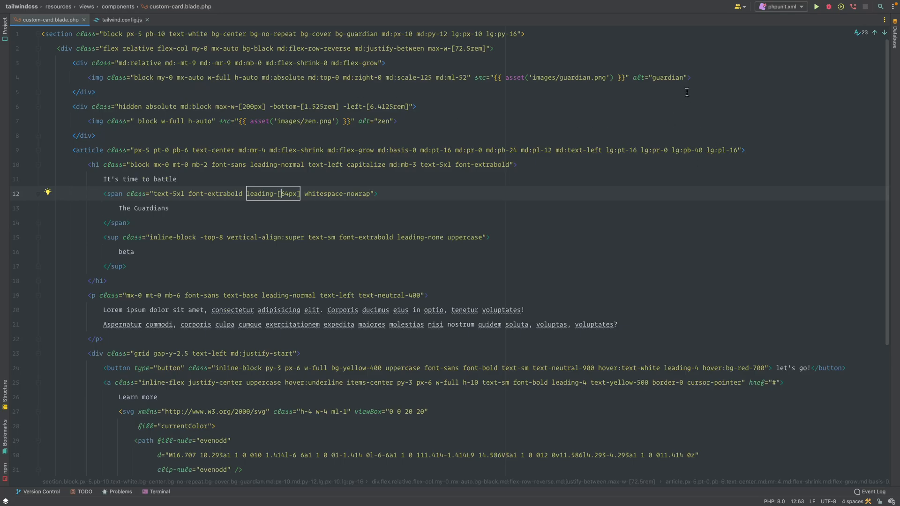
{"action": "mouse_move", "coordinate": [454, 174]}
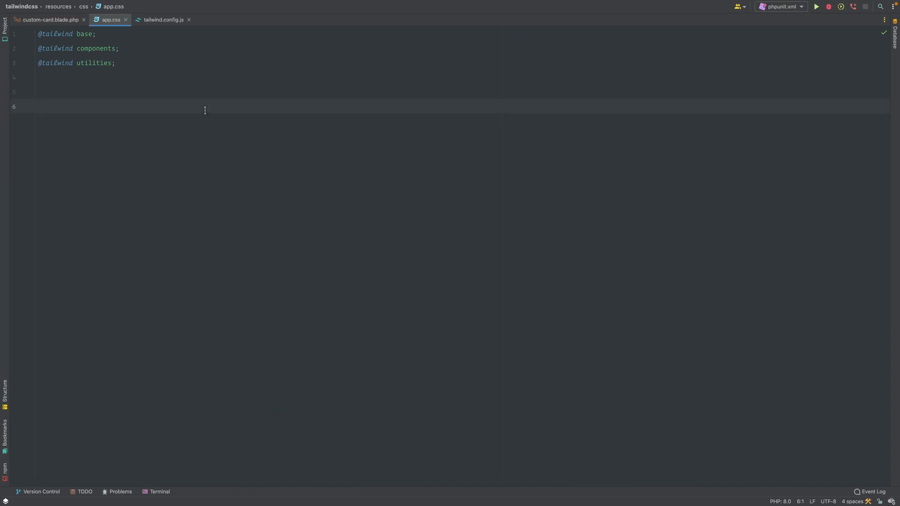
{"action": "type", "text": "."}
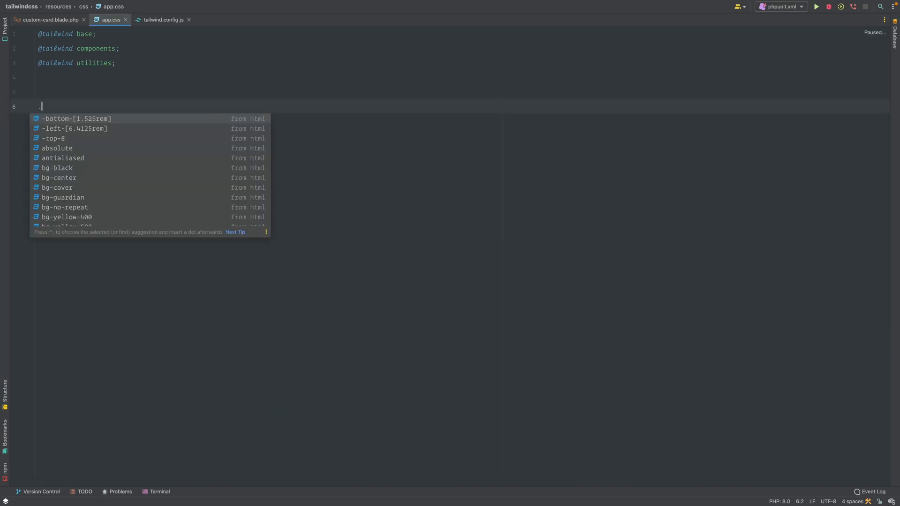
{"action": "type", "text": "article"}
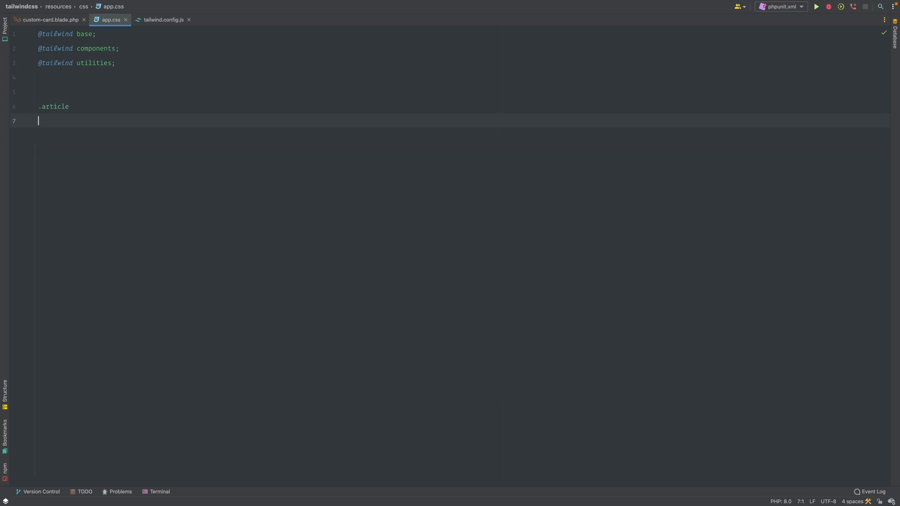
{"action": "type", "text": "{"}
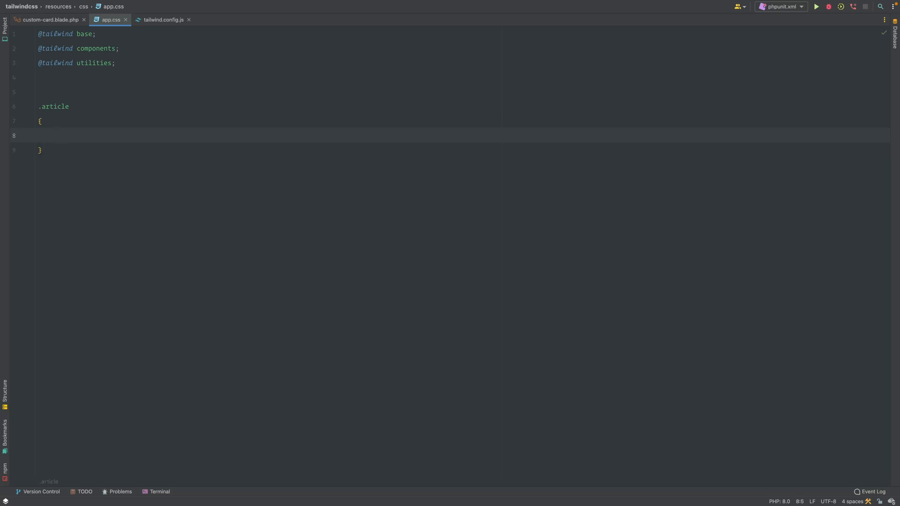
{"action": "type", "text": "@apply"}
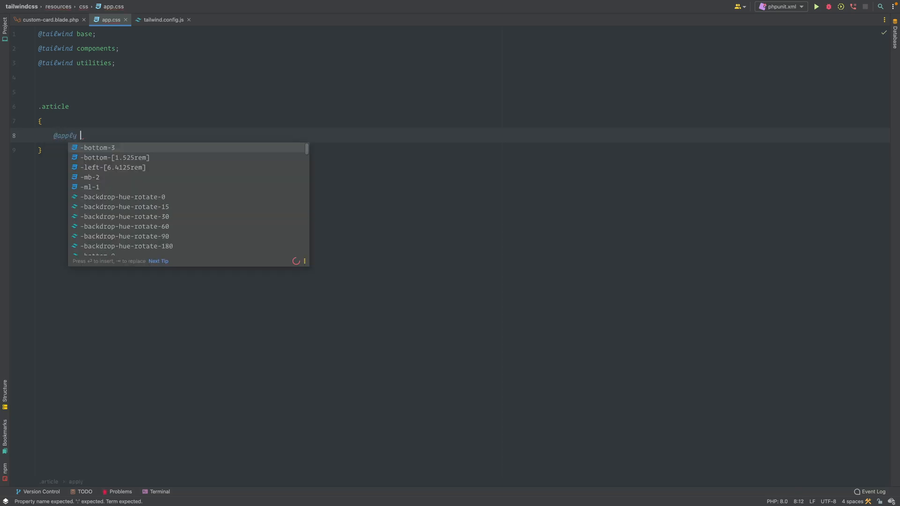
{"action": "type", "text": "px-5 pt-0 pb-6 text-center md:mr-4 md:flex-shrink md:flex-grow md:basis-0 md:pt-16 md:pr-0 md:pb-24 md:pl-12 md:text-left lg:pt-16 lg:pr-0 lg:pb-40 lg:pl-16"}
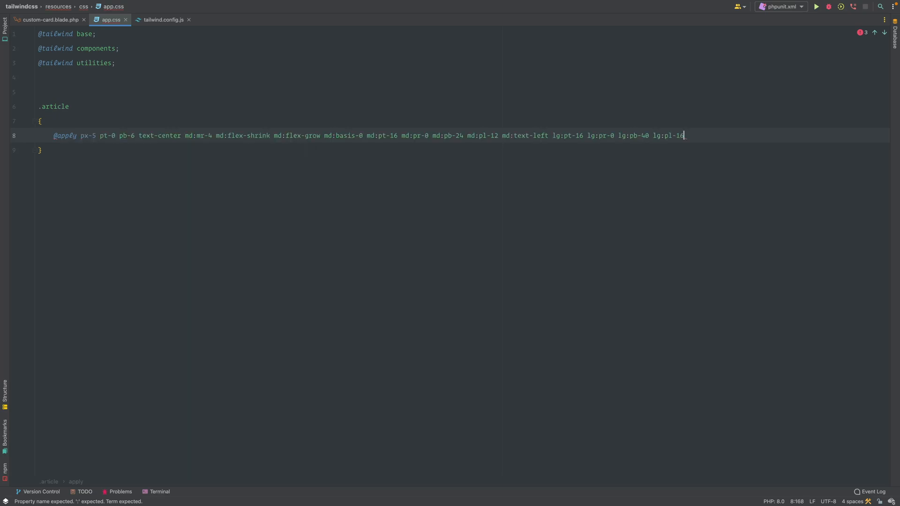
{"action": "type", "text": ";"}
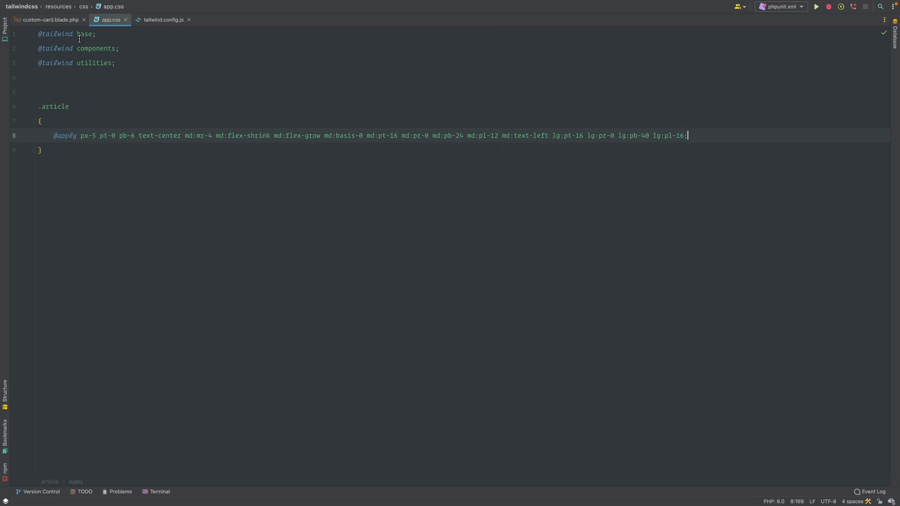
{"action": "left_click", "coordinate": [49, 19]}
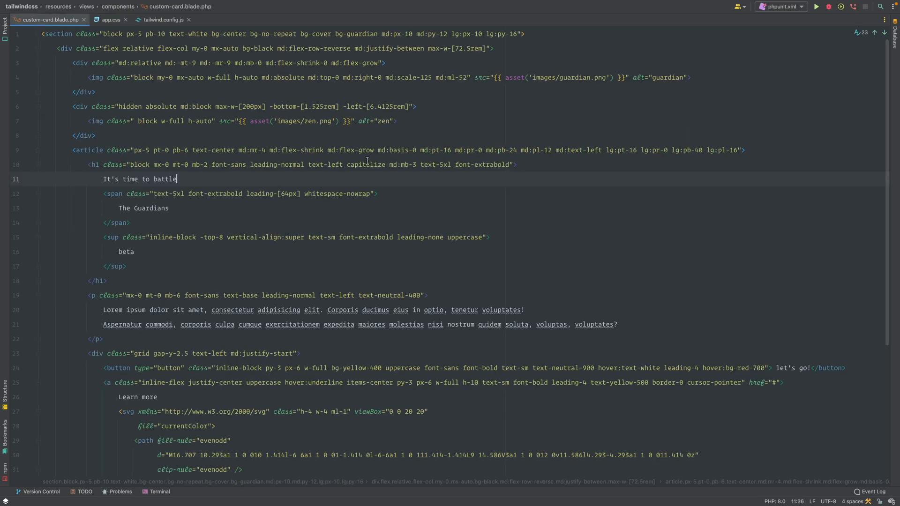
Step: Swap the article element's long class list for the single class 'article'
{"action": "left_click_drag", "start_coordinate": [150, 150], "coordinate": [738, 150]}
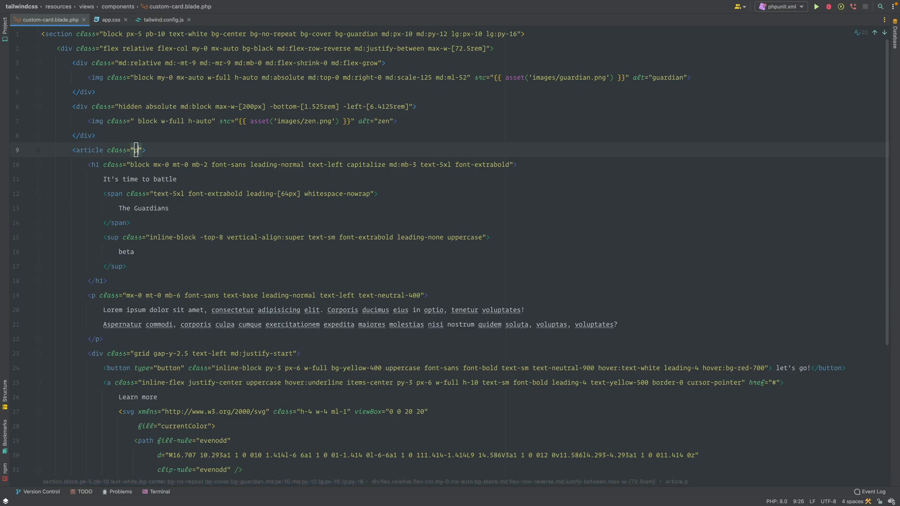
{"action": "type", "text": "rticle"}
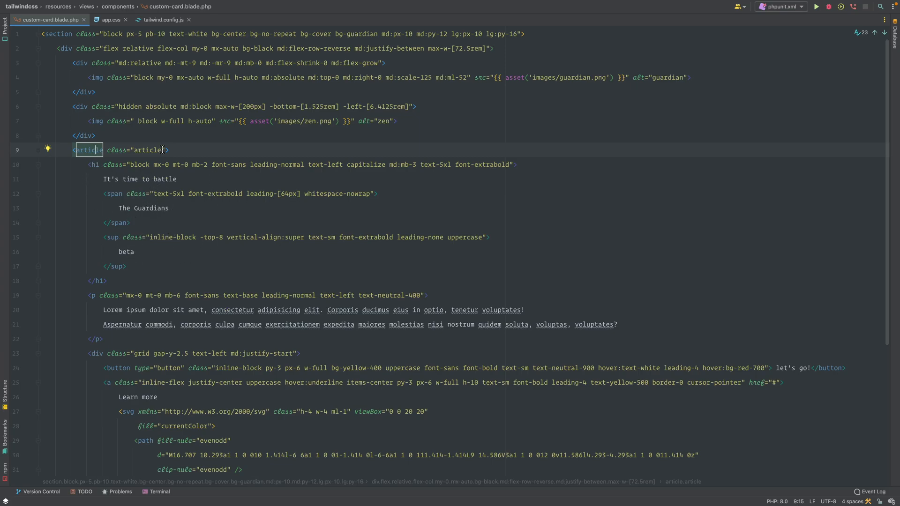
{"action": "left_click", "coordinate": [173, 238]}
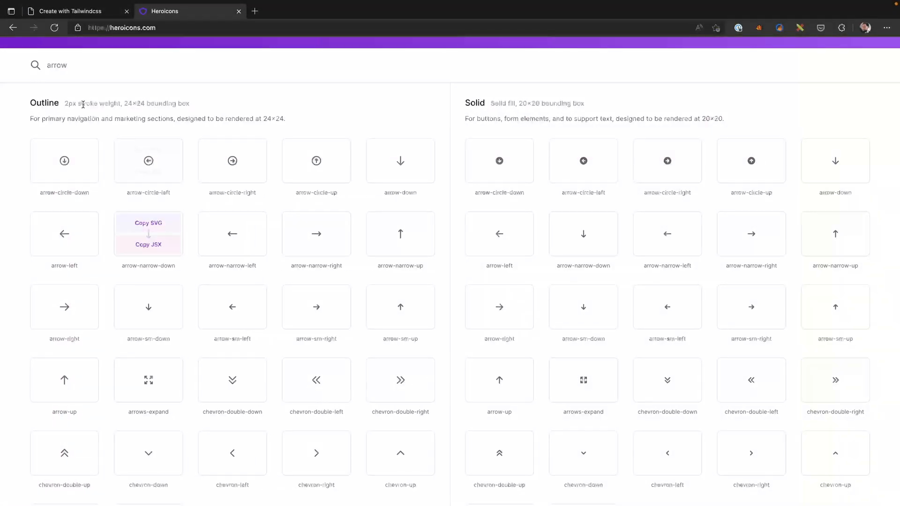
{"action": "left_click", "coordinate": [69, 11]}
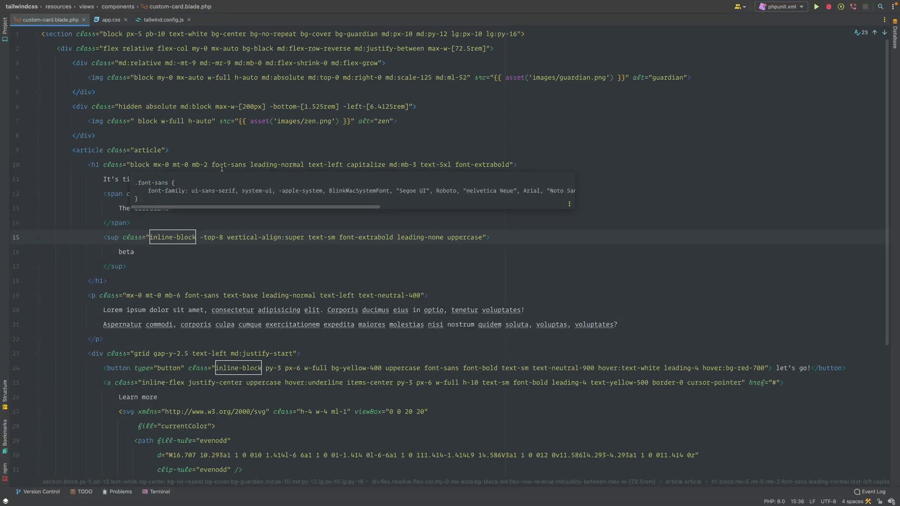
Step: Select the let's go button's class list, inline-block through hover:bg-red-700
{"action": "left_click", "coordinate": [247, 266]}
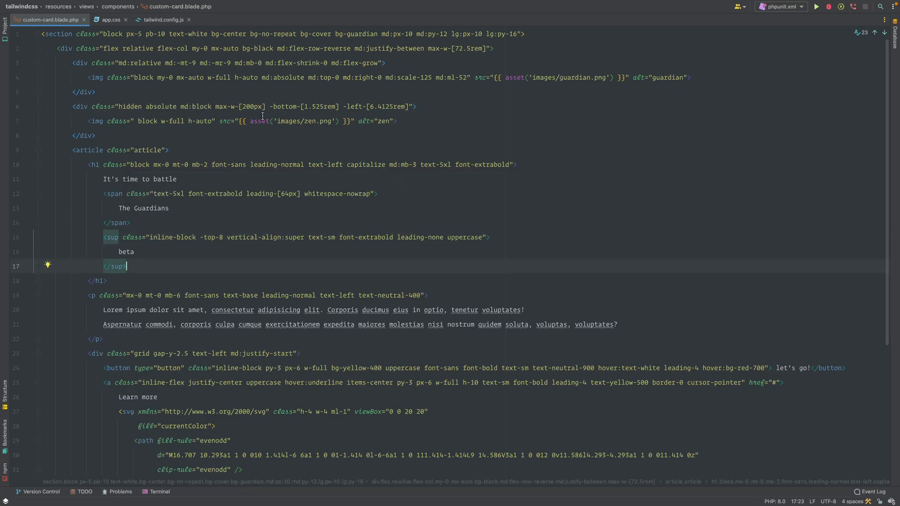
{"action": "mouse_move", "coordinate": [234, 151]}
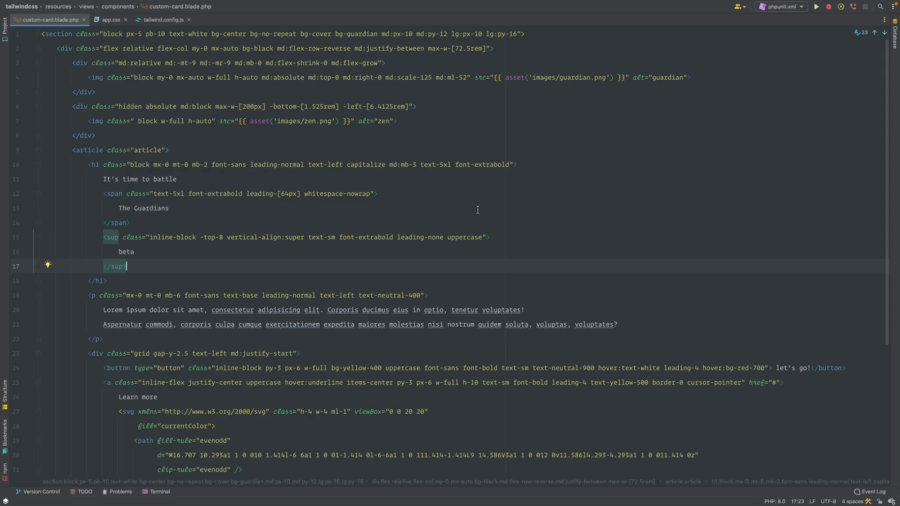
{"action": "mouse_move", "coordinate": [434, 244]}
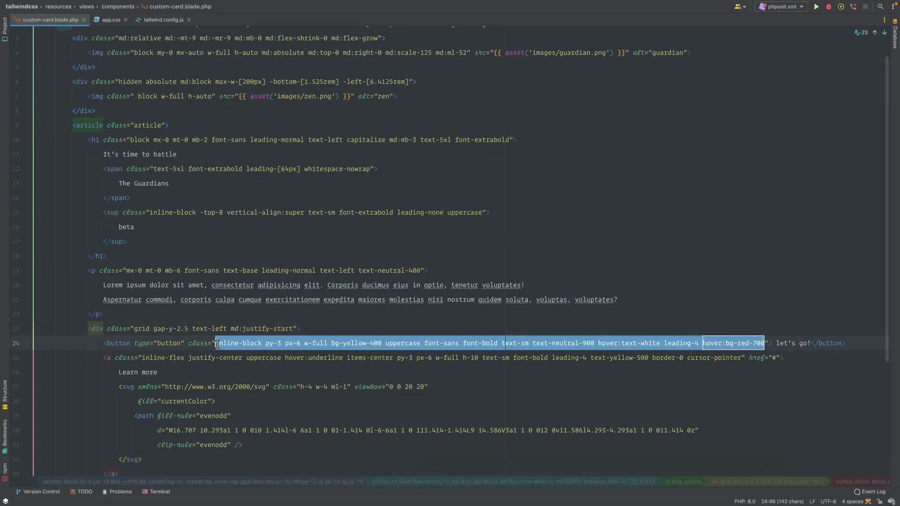
{"action": "type", "text": "button type=\"button\" class=\"button\"> let's go!</button>"}
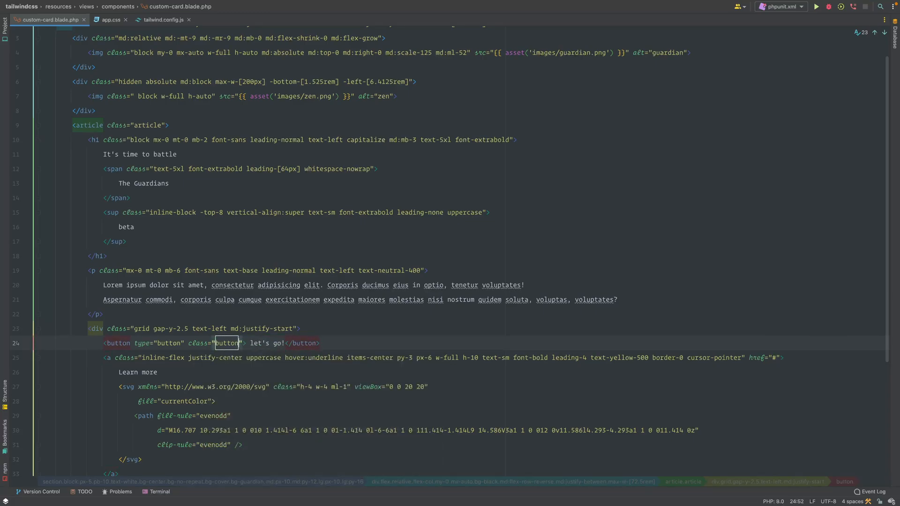
{"action": "left_click", "coordinate": [111, 19]}
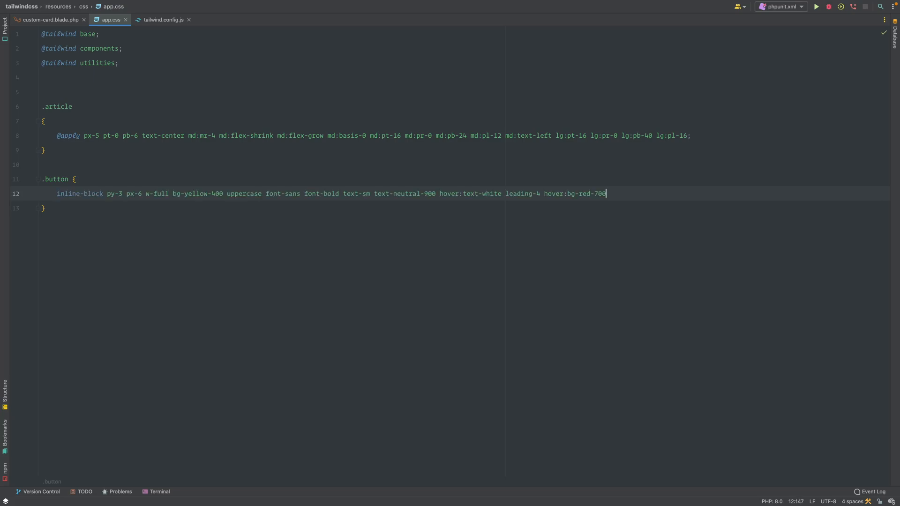
{"action": "type", "text": "@apply"}
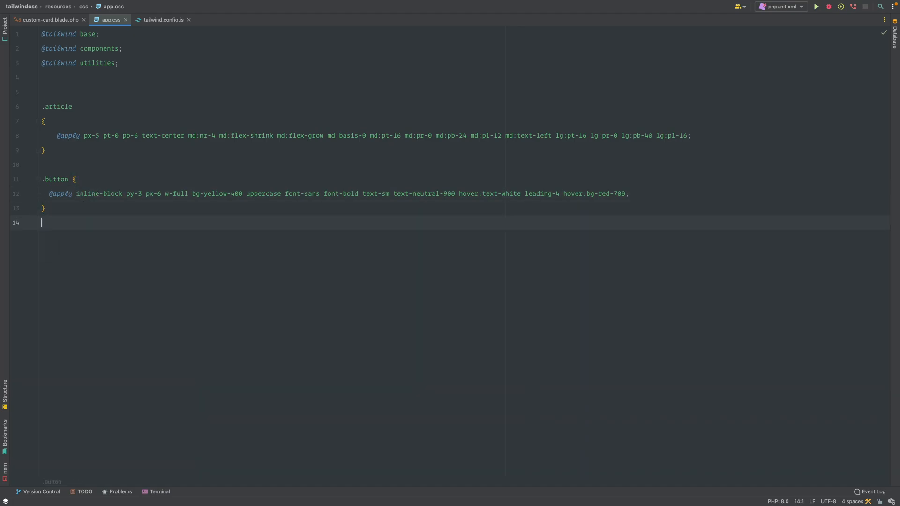
{"action": "key", "text": "enter"}
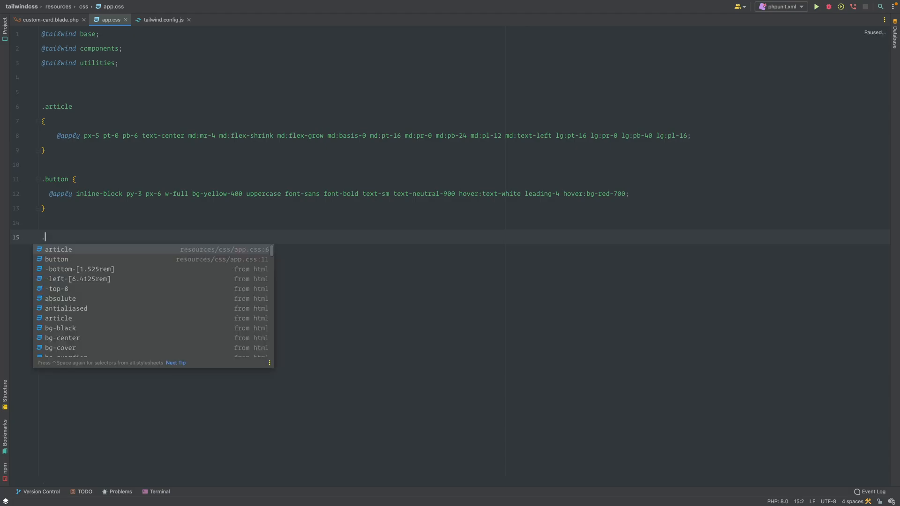
Step: Start a .btn-a { } rule in app.css for the Learn more link
{"action": "type", "text": "."}
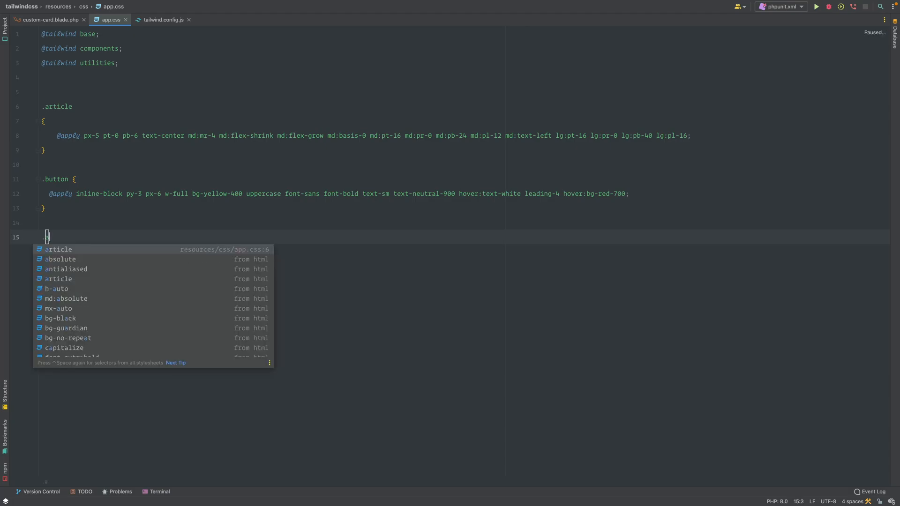
{"action": "type", "text": "btn"}
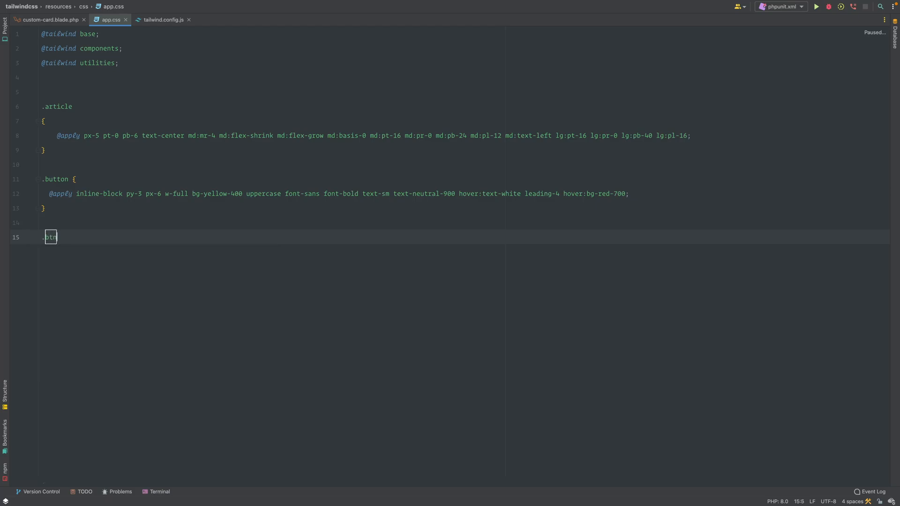
{"action": "type", "text": "-a"}
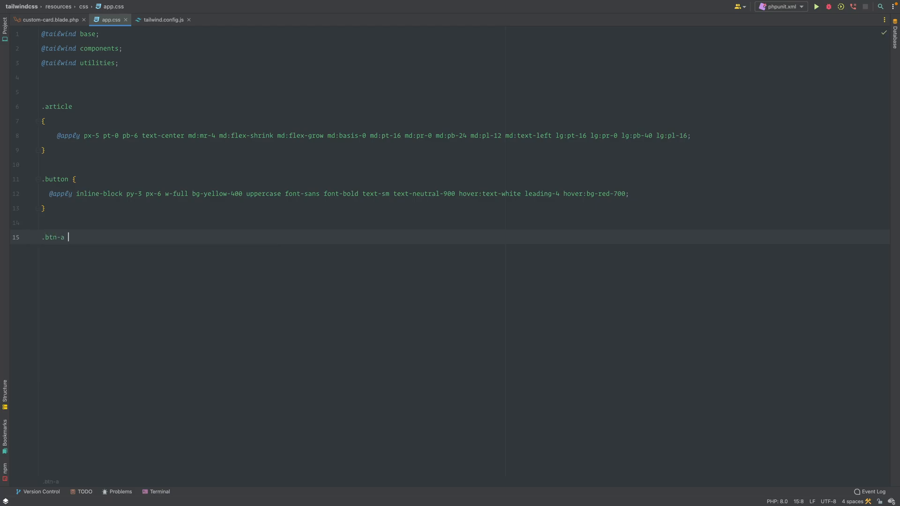
{"action": "type", "text": "{"}
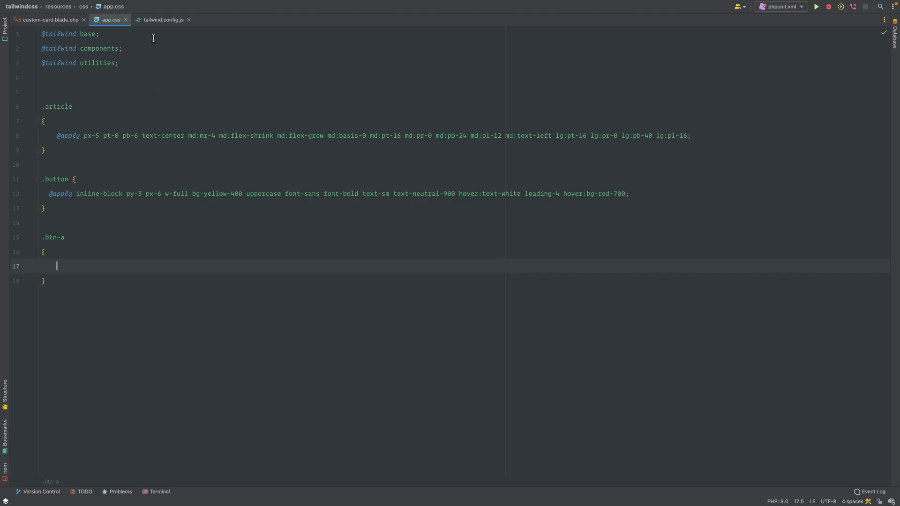
{"action": "left_click", "coordinate": [50, 19]}
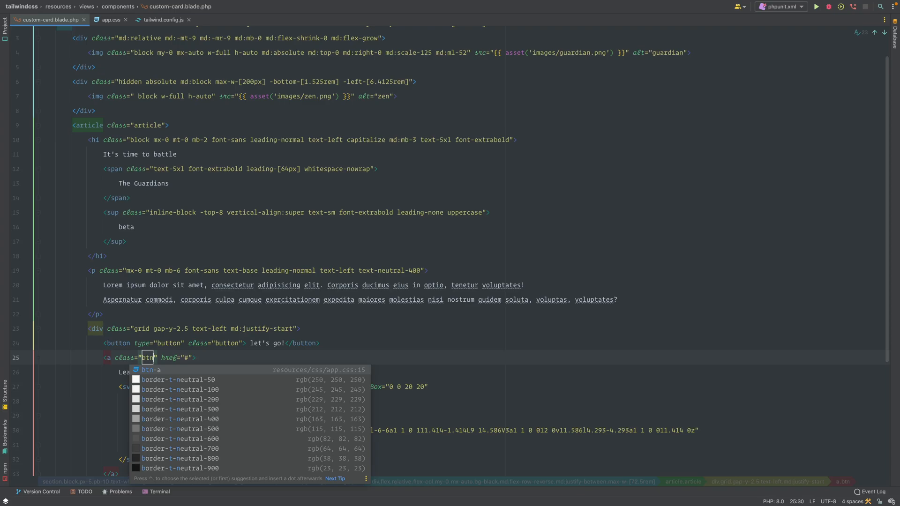
{"action": "left_click", "coordinate": [111, 20]}
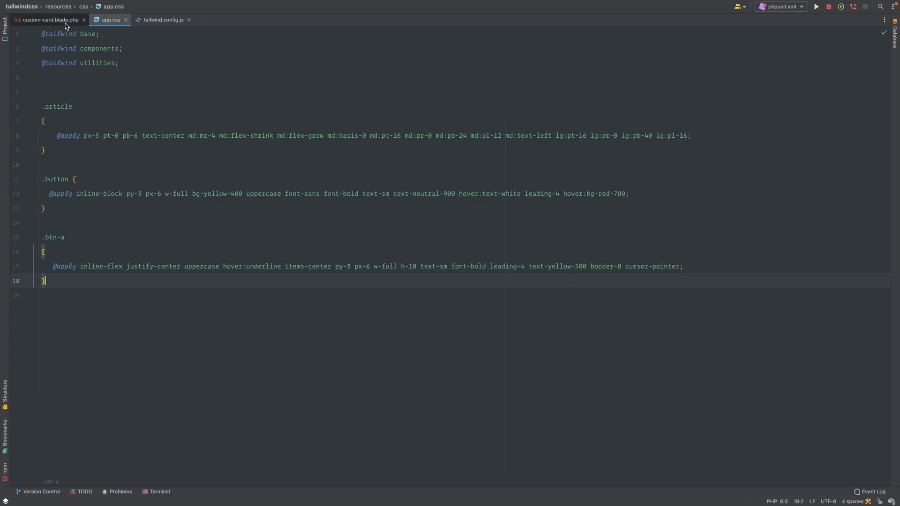
{"action": "left_click", "coordinate": [49, 19]}
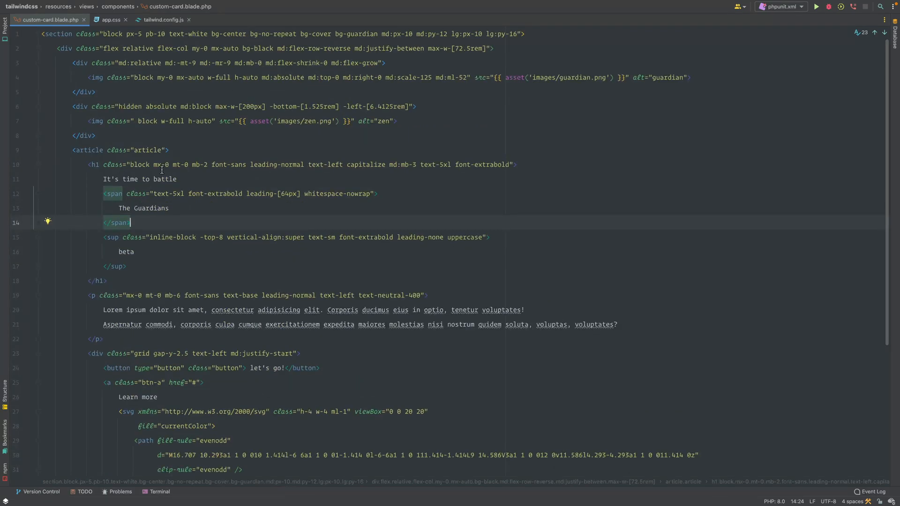
{"action": "scroll", "scroll_direction": "down", "scroll_amount": 3}
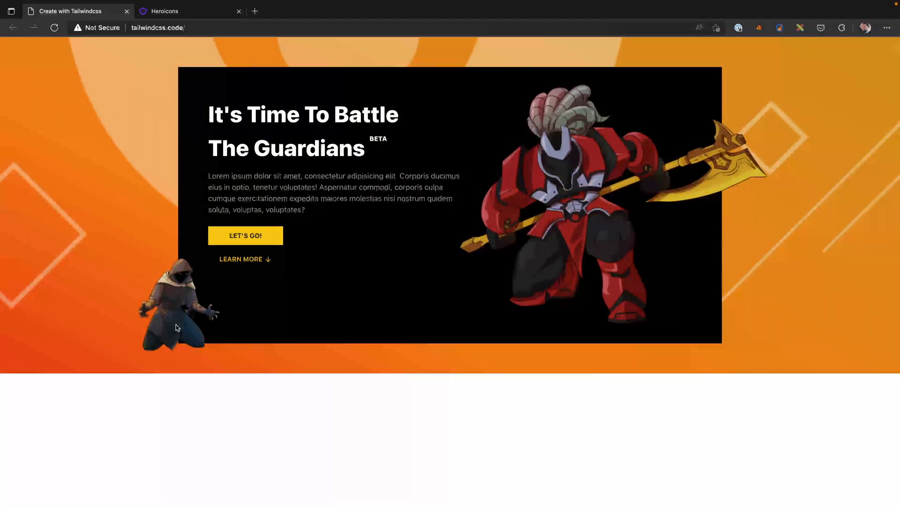
{"action": "mouse_move", "coordinate": [241, 264]}
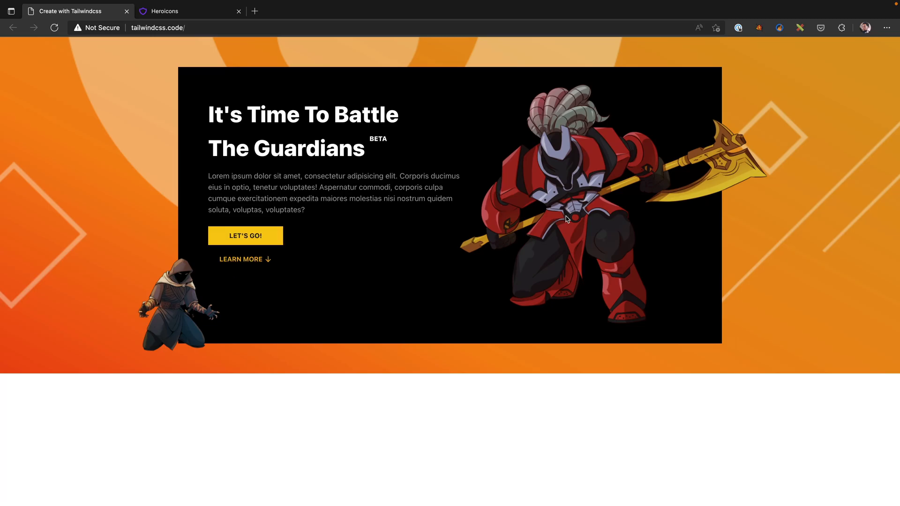
Step: Inspect the Learn more link in Edge DevTools to confirm its btn-a styling, then close DevTools
{"action": "right_click", "coordinate": [566, 219]}
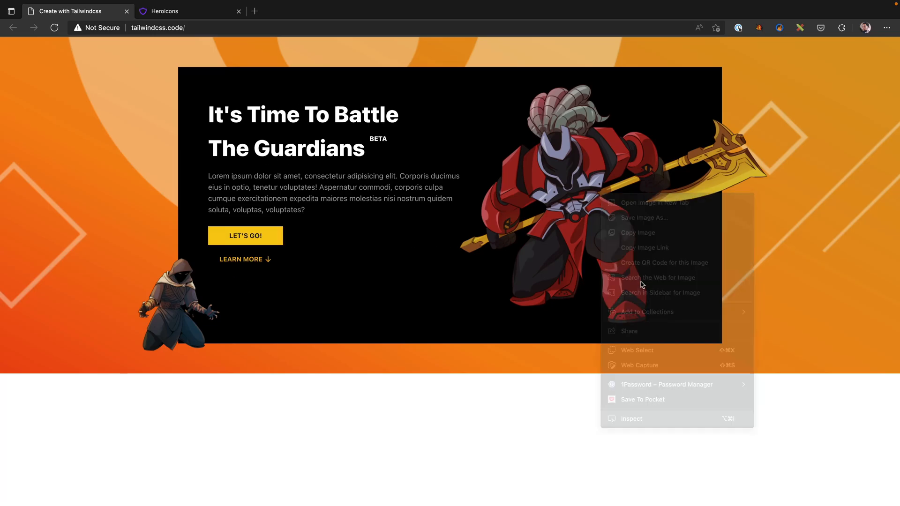
{"action": "left_click", "coordinate": [631, 418]}
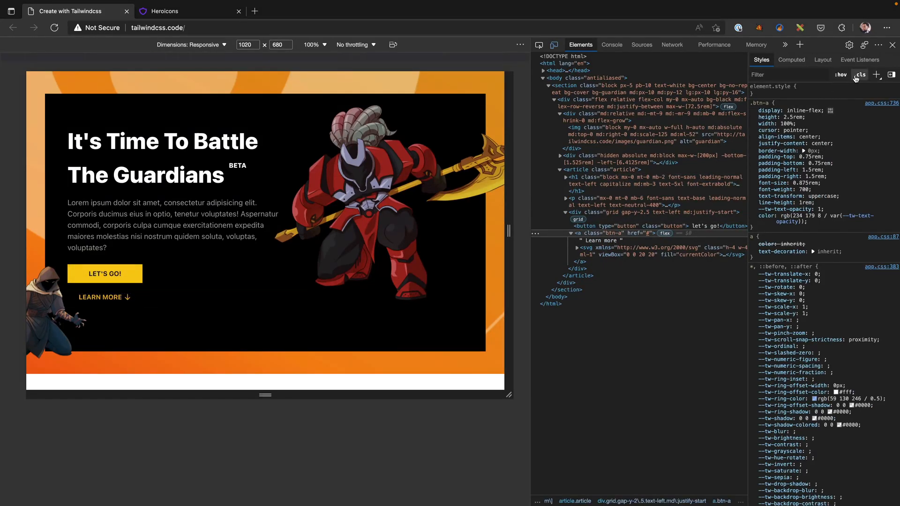
{"action": "left_click", "coordinate": [859, 75]}
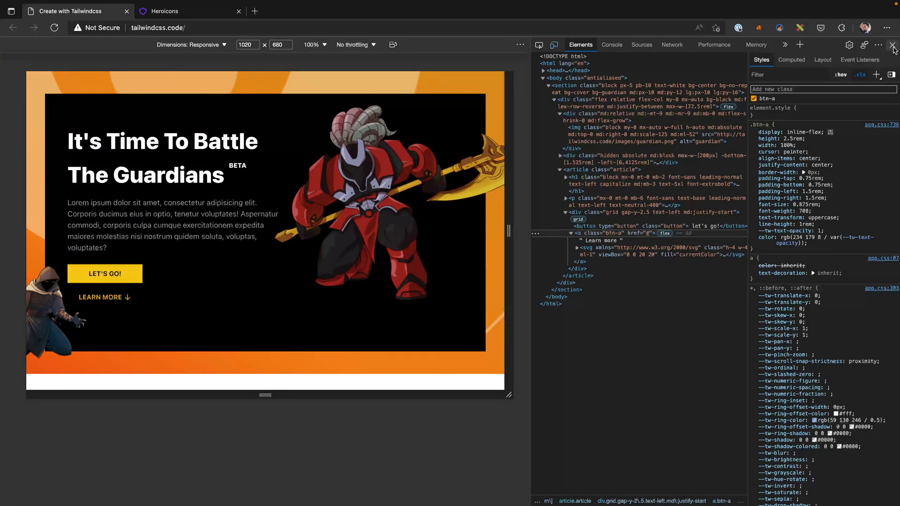
{"action": "left_click", "coordinate": [893, 45]}
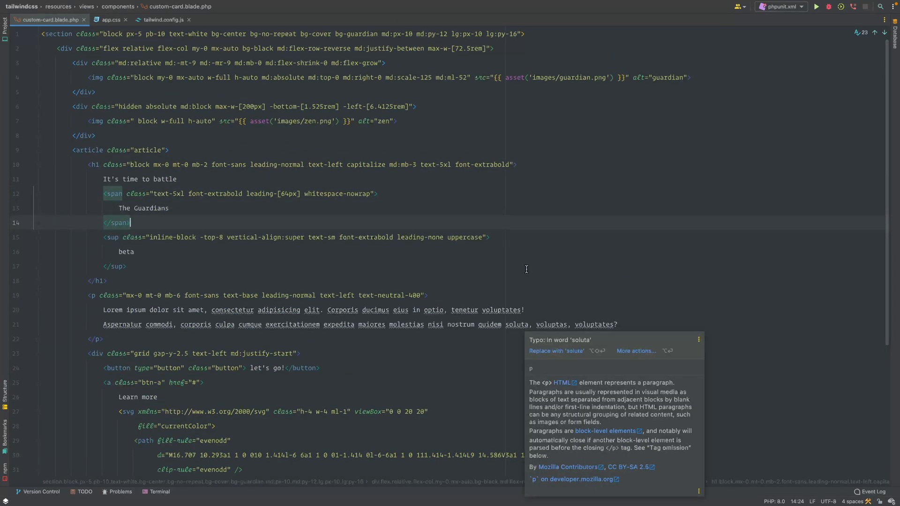
{"action": "scroll", "scroll_direction": "down", "scroll_amount": 3}
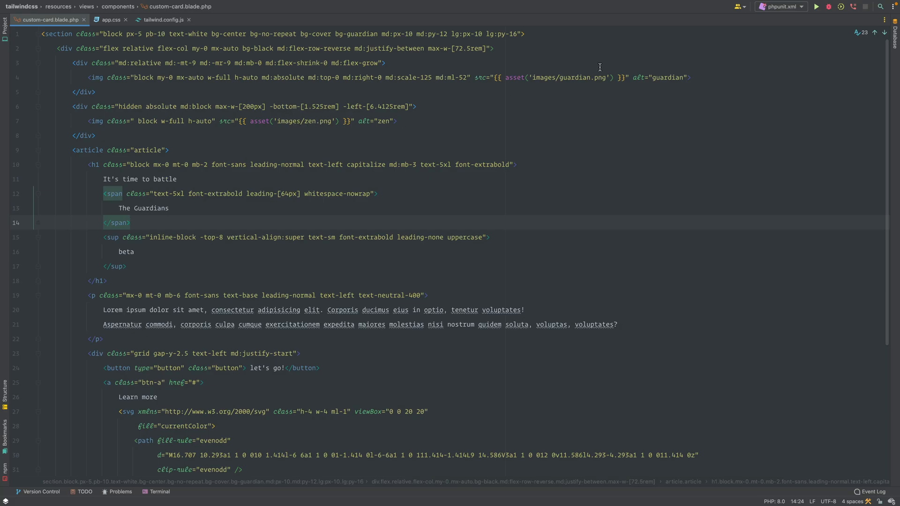
{"action": "mouse_move", "coordinate": [568, 78]}
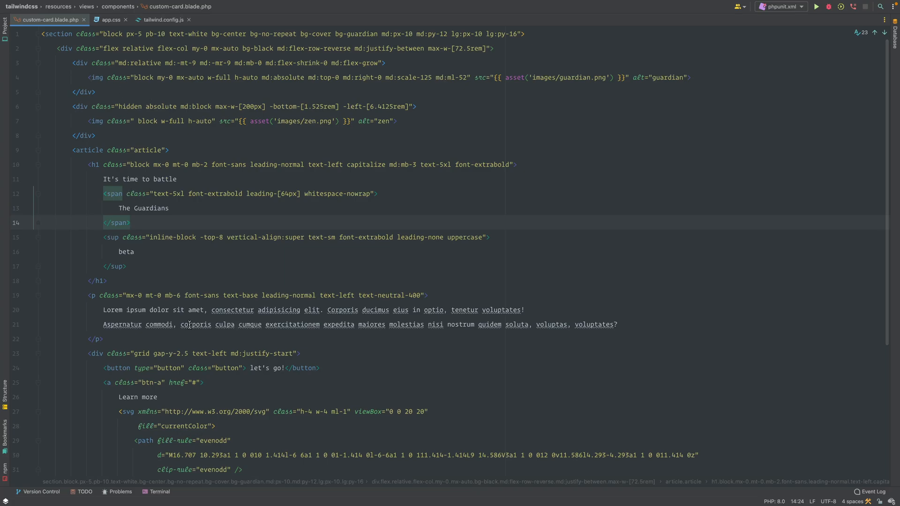
{"action": "scroll", "scroll_direction": "down", "scroll_amount": 3}
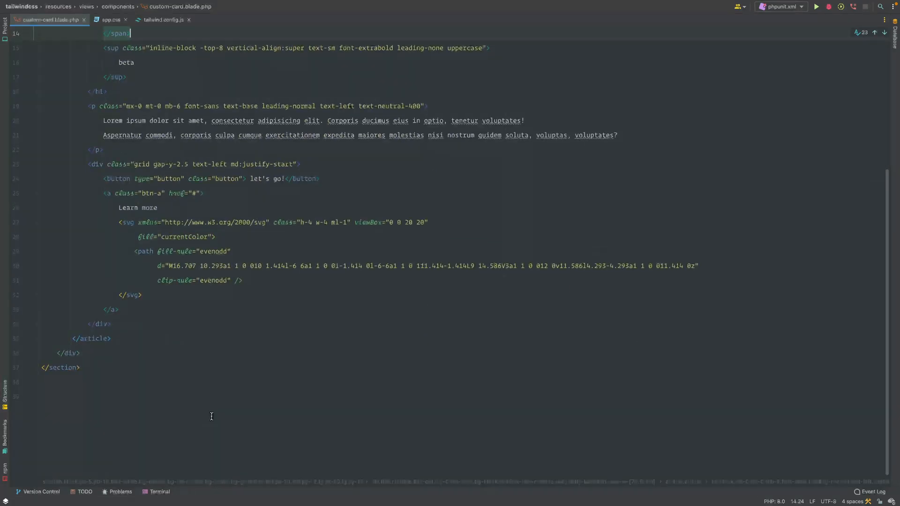